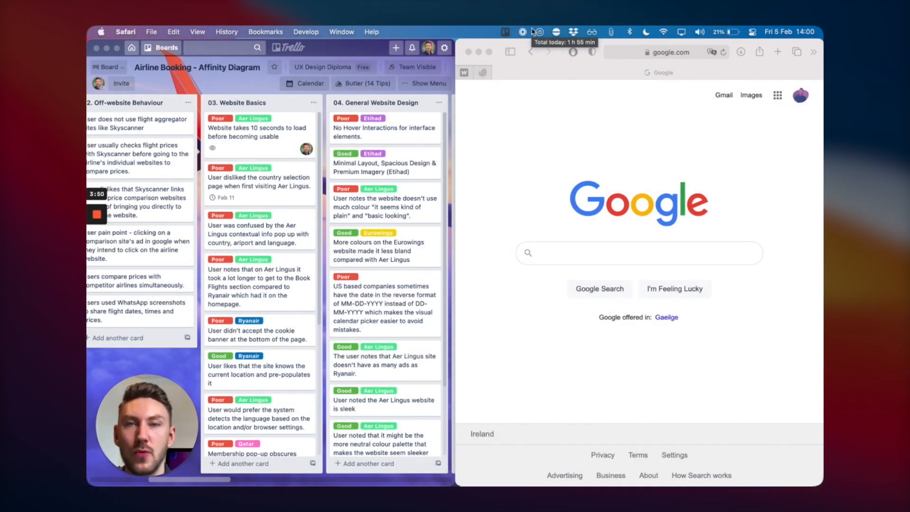
Enable lossy minification at JPEG 76%, PNG 80% and GIF 80% quality and close Preferences
{"action": "left_click", "coordinate": [555, 32]}
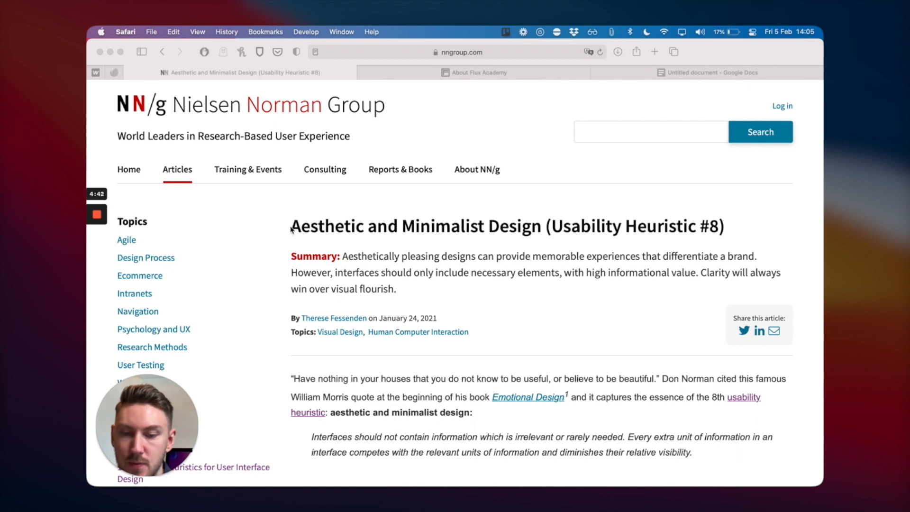
{"action": "left_click", "coordinate": [650, 72]}
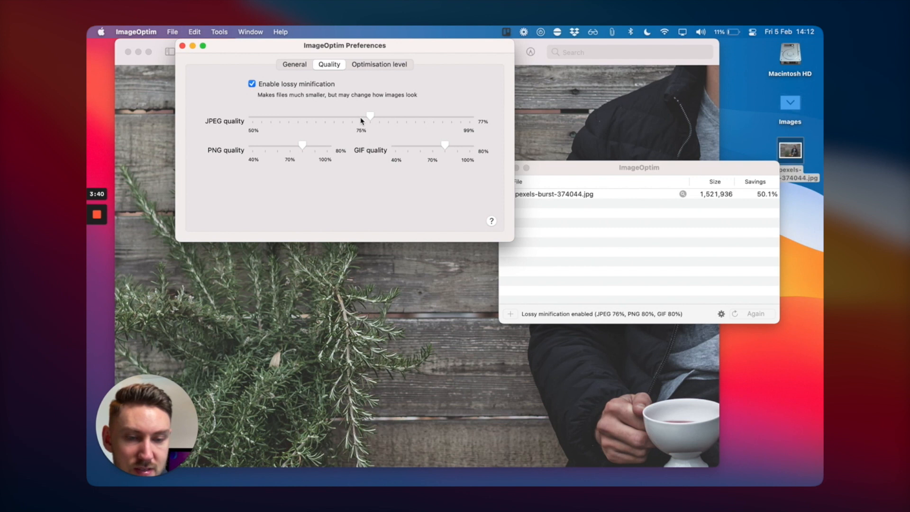
{"action": "left_click", "coordinate": [182, 45]}
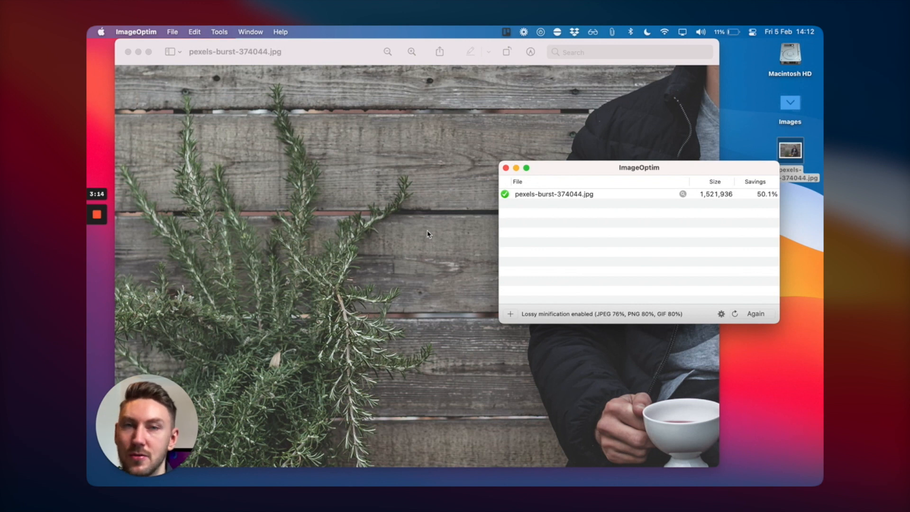